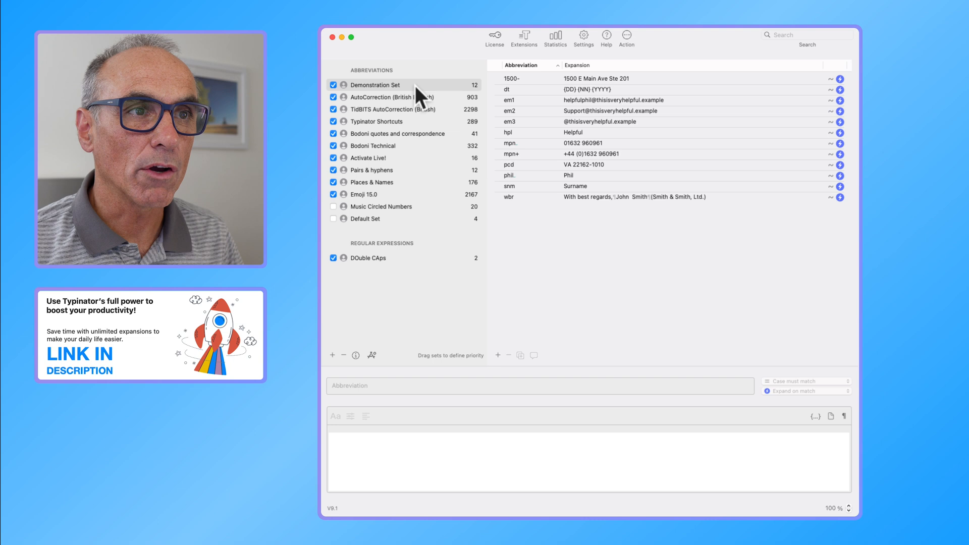
Lower the Demonstration Set below Emoji 15.0 to see 'dt' flagged as disabled, then restore it to top priority
click(376, 85)
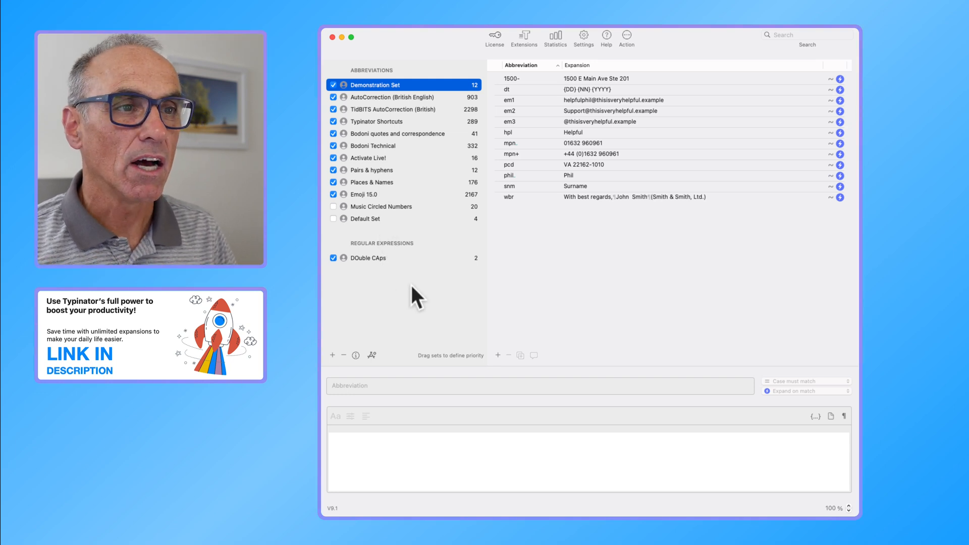
mouse_move(402, 251)
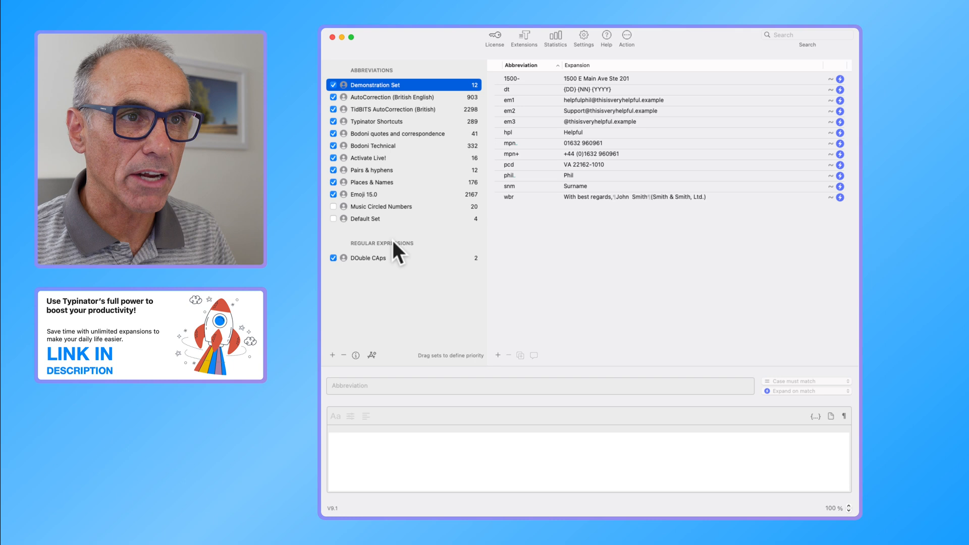
mouse_move(413, 299)
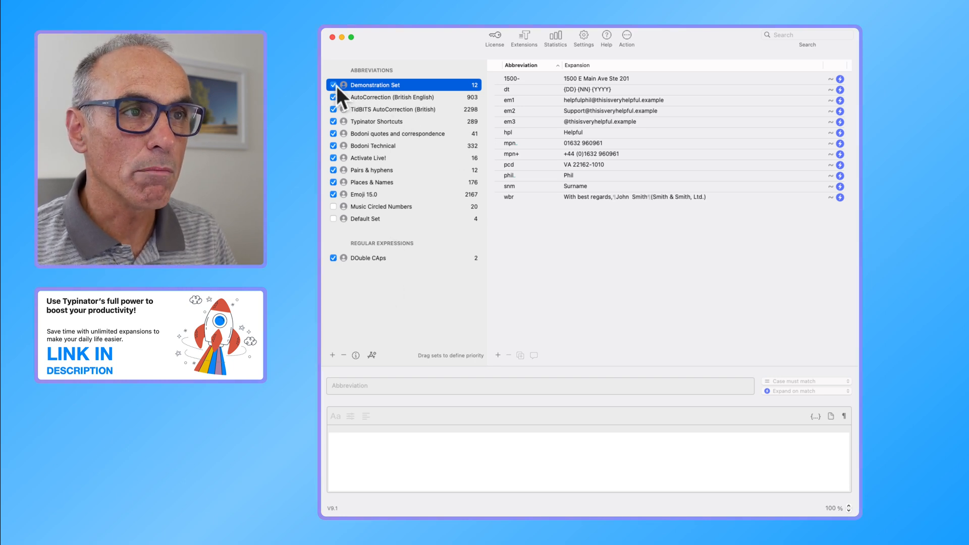
click(333, 85)
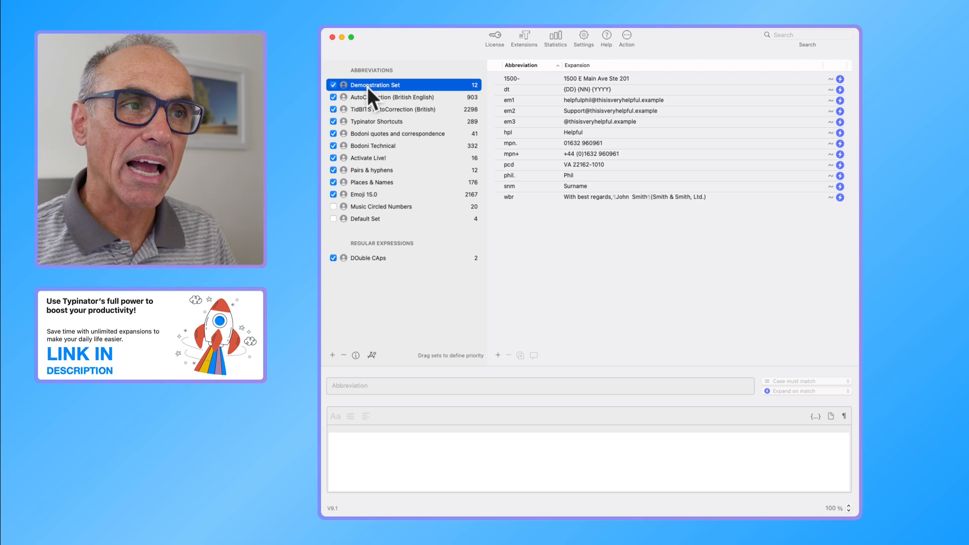
mouse_move(418, 97)
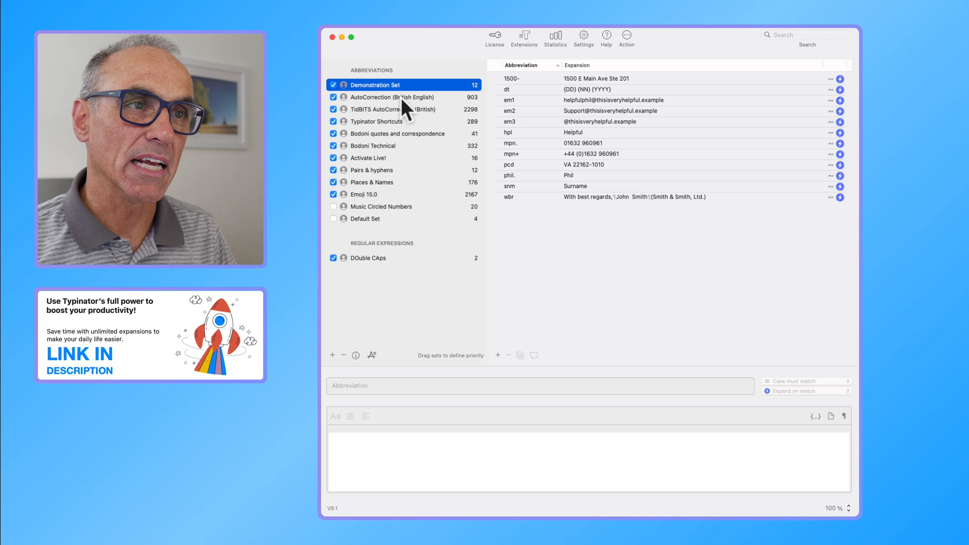
mouse_move(378, 132)
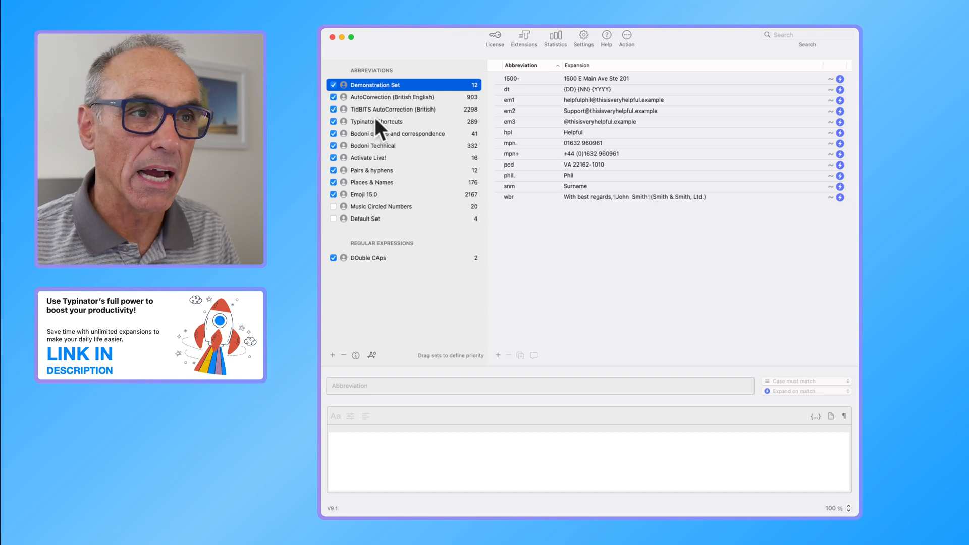
mouse_move(451, 106)
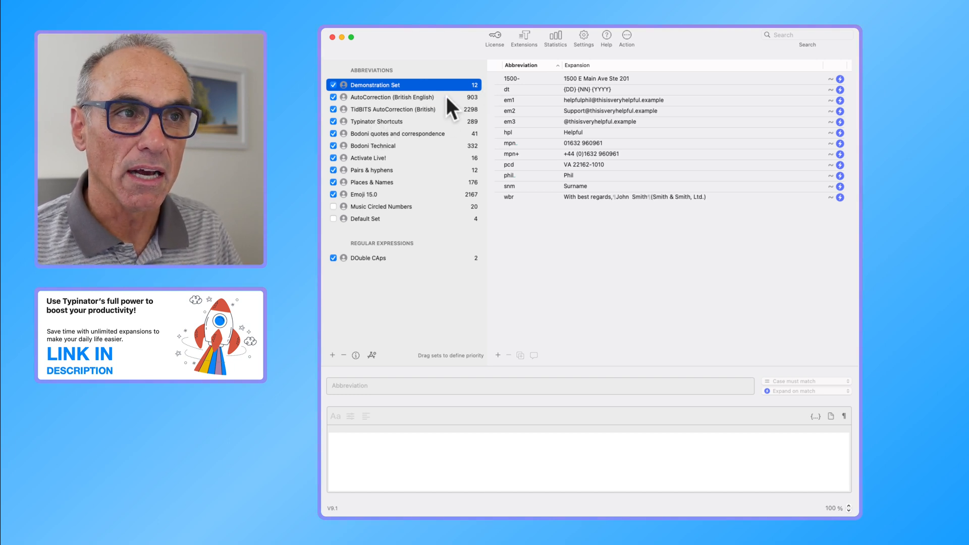
mouse_move(426, 119)
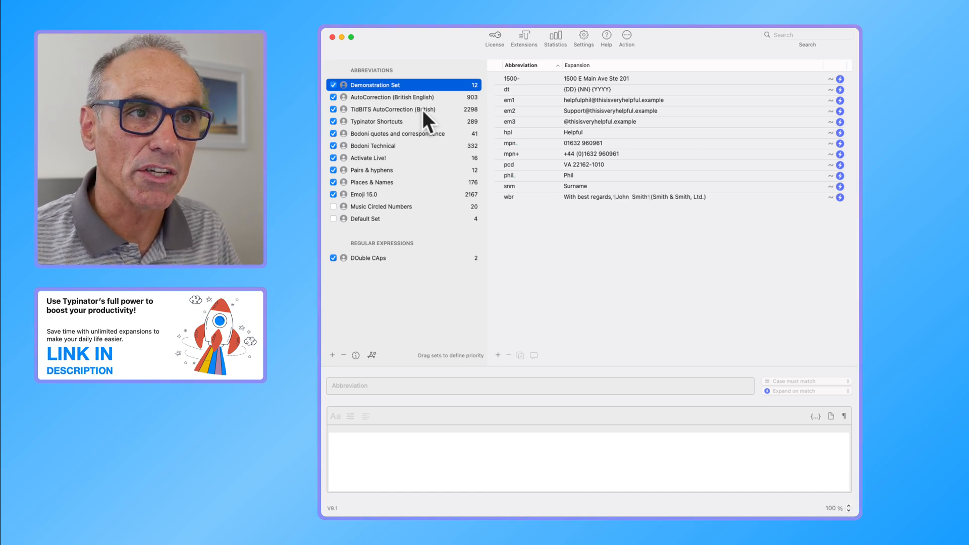
mouse_move(493, 103)
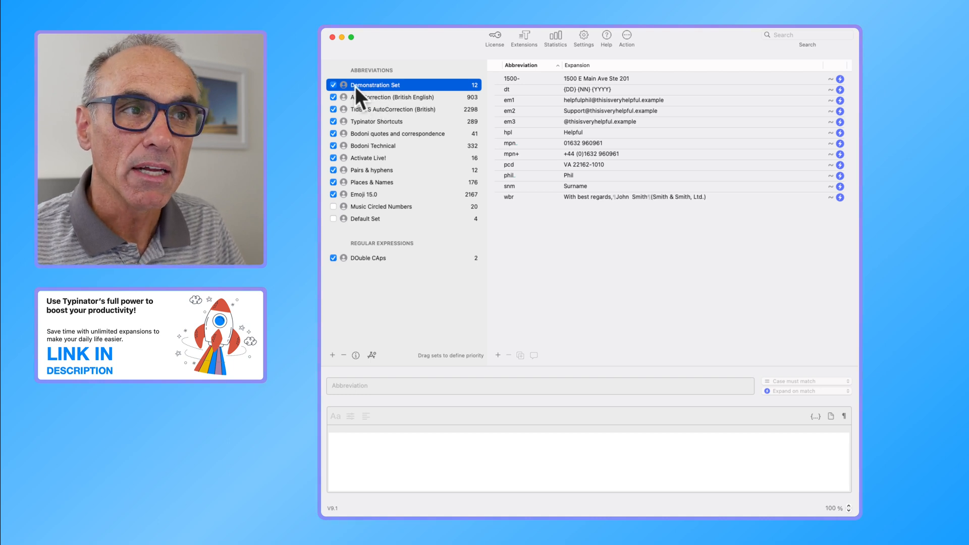
mouse_move(404, 99)
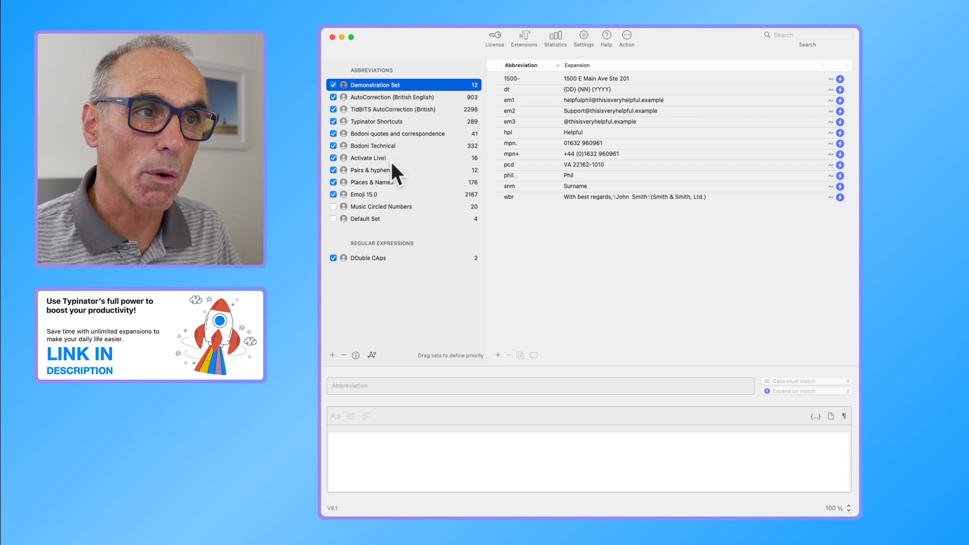
mouse_move(395, 97)
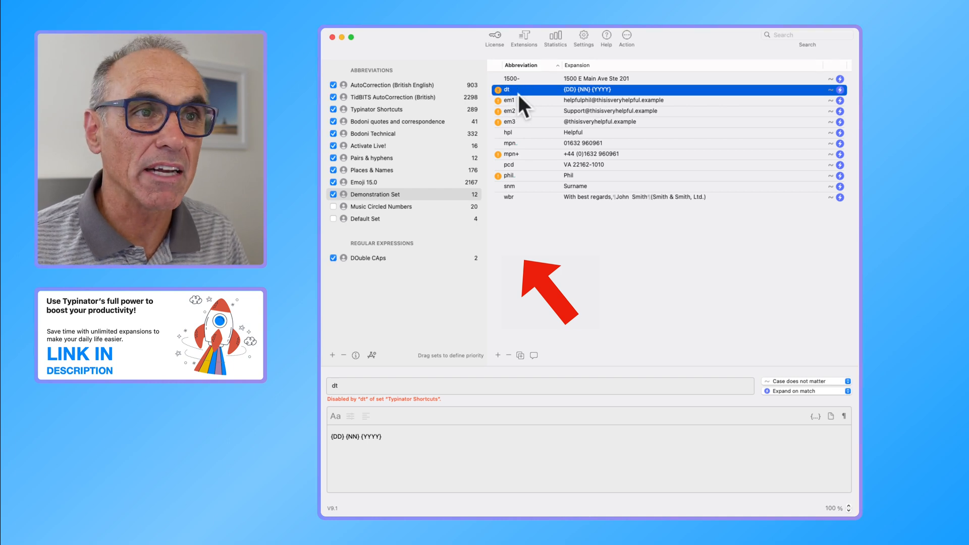
mouse_move(533, 114)
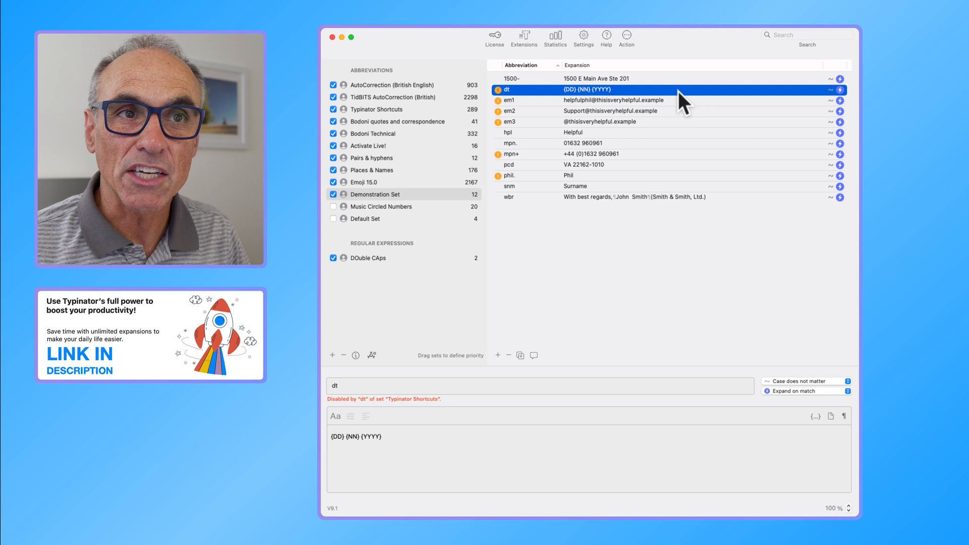
mouse_move(522, 312)
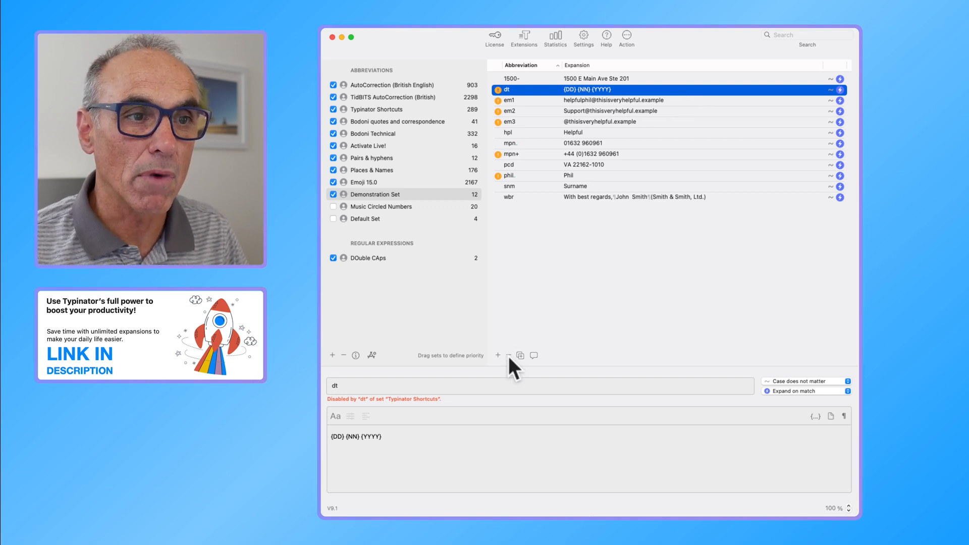
mouse_move(498, 355)
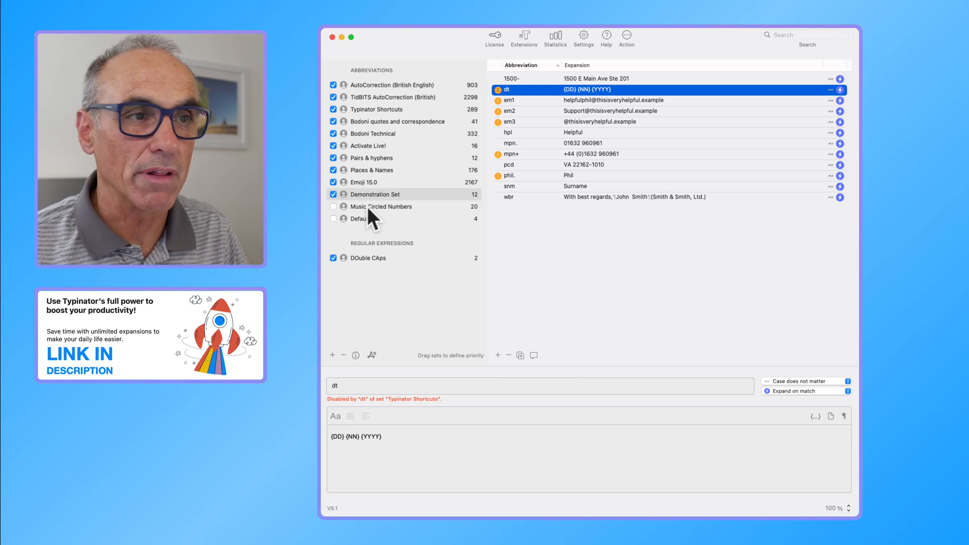
click(375, 194)
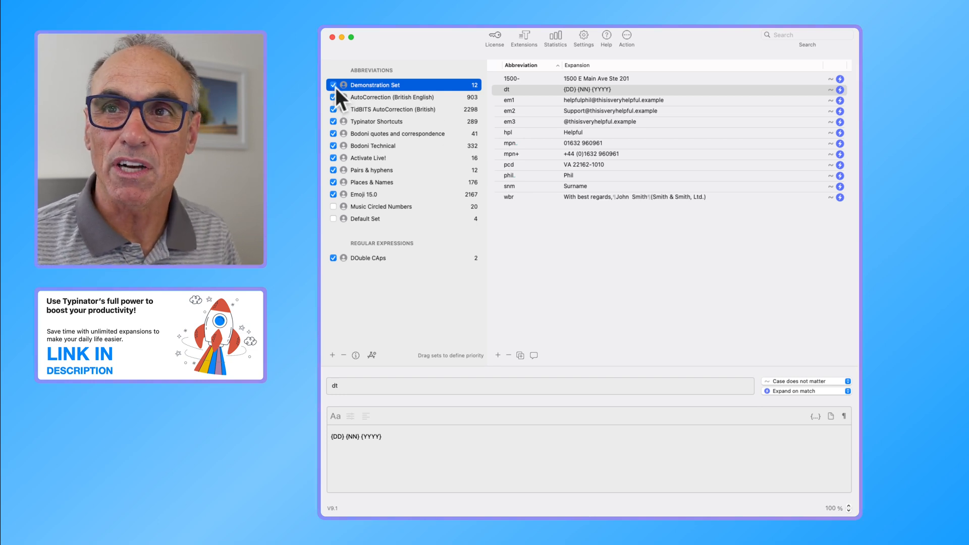
click(335, 84)
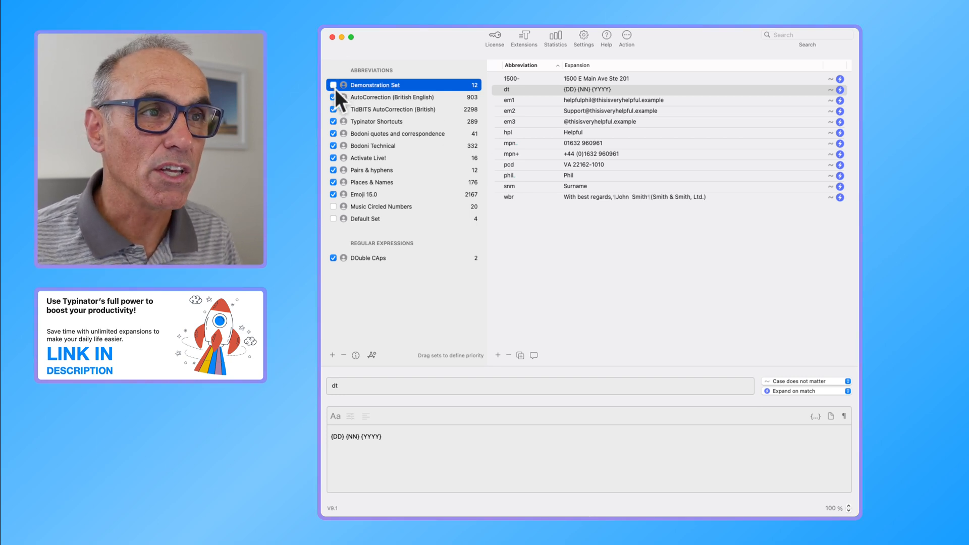
mouse_move(339, 93)
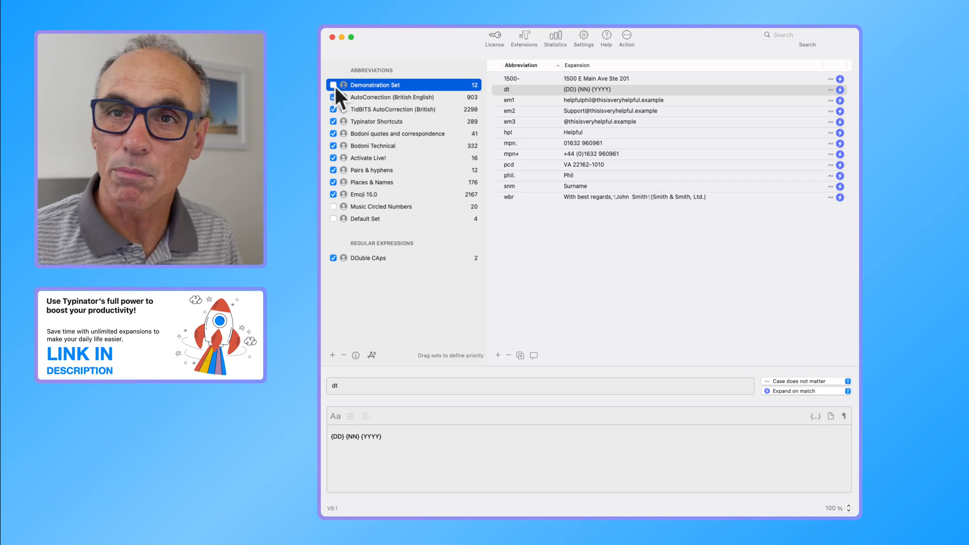
click(333, 85)
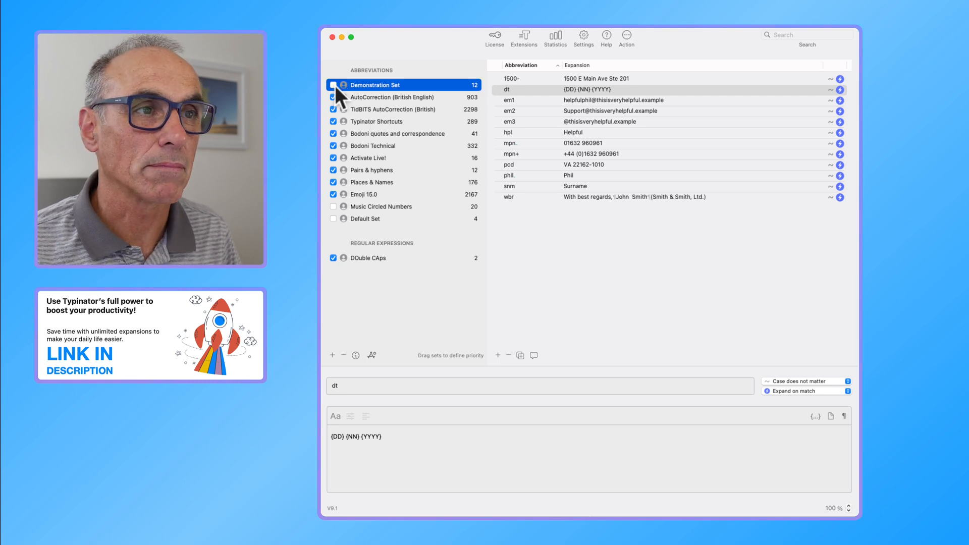
click(333, 85)
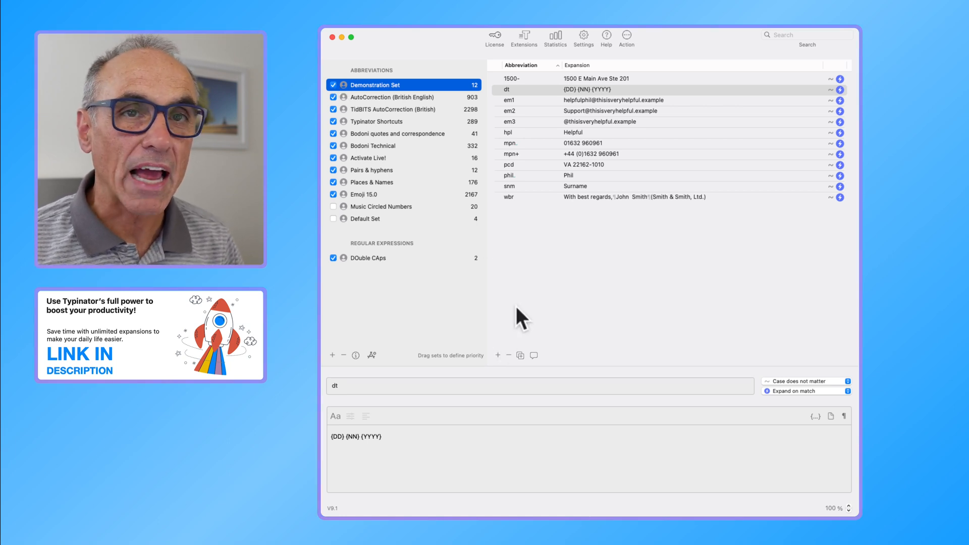
mouse_move(497, 363)
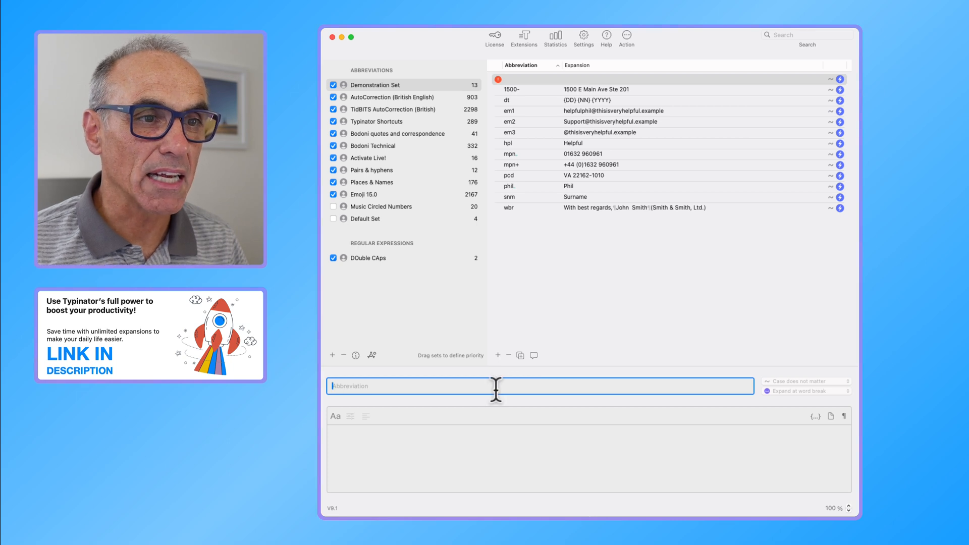
mouse_move(391, 394)
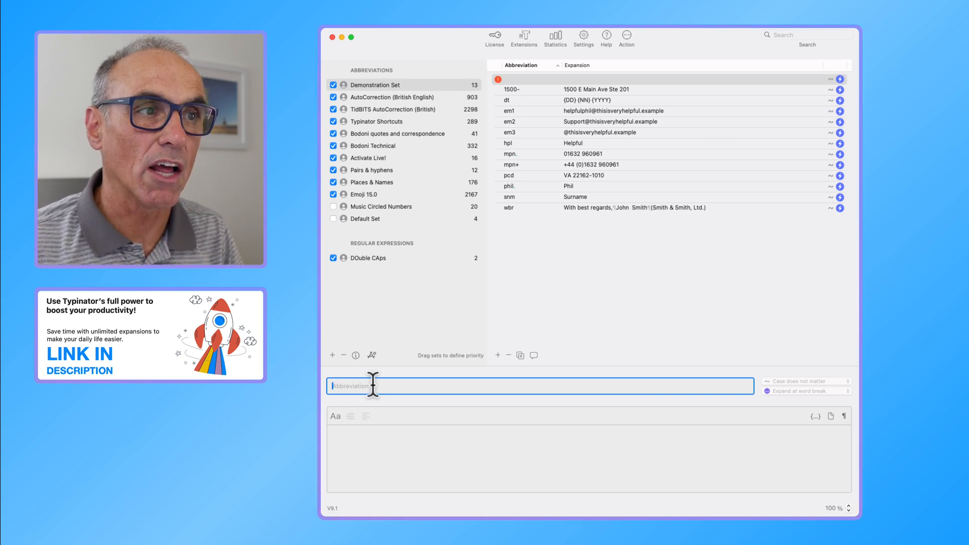
Create abbreviation 'hlo' expanding to 'Hello,' followed by 'How are you?' on a second line
text(hlo)
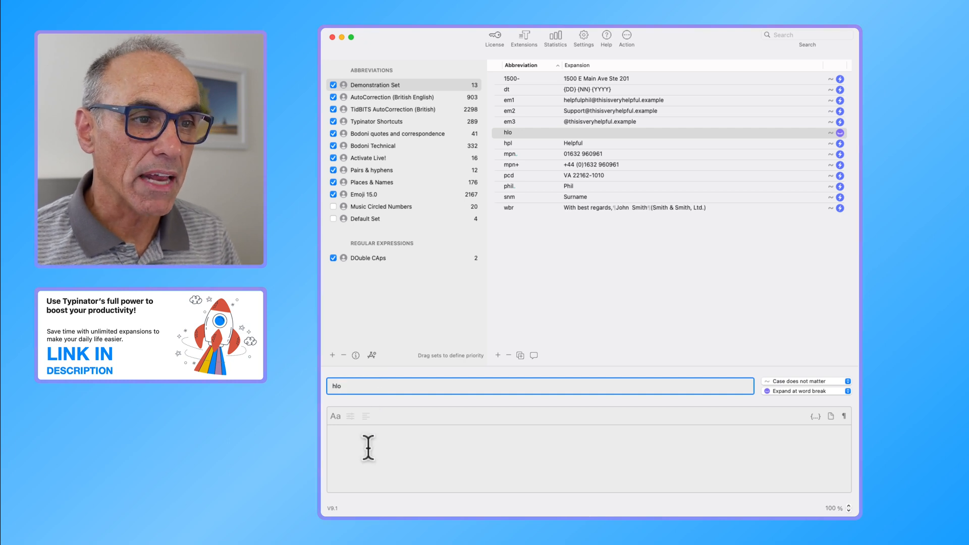
mouse_move(405, 478)
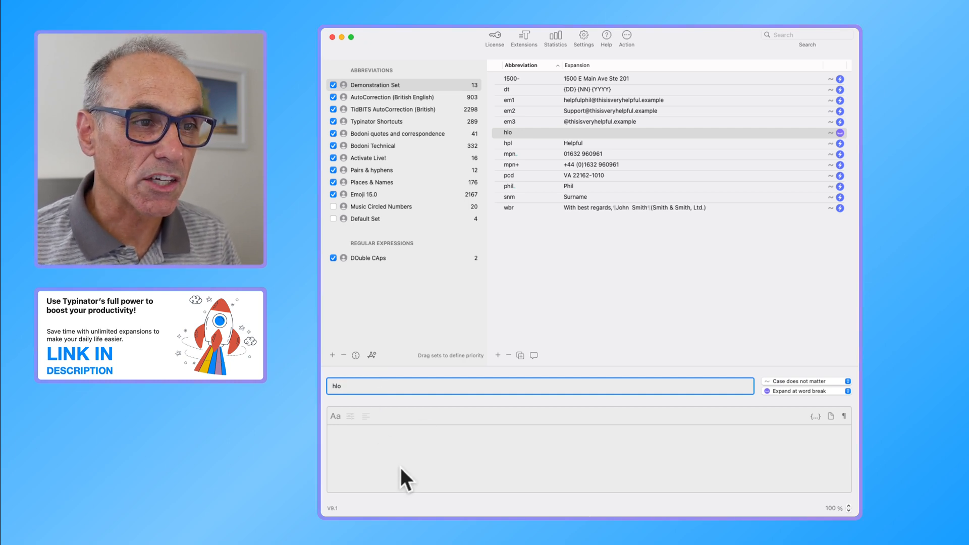
click(413, 436)
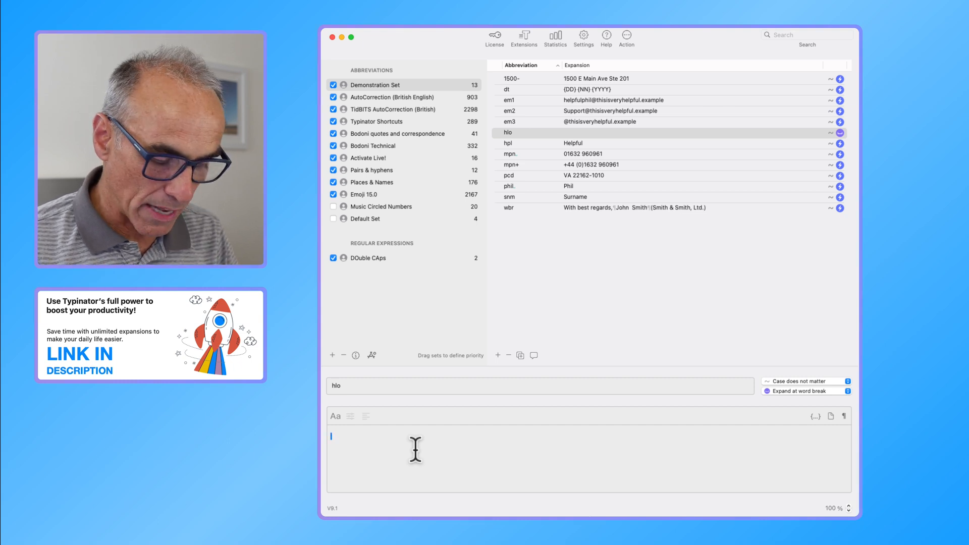
text(Hello,)
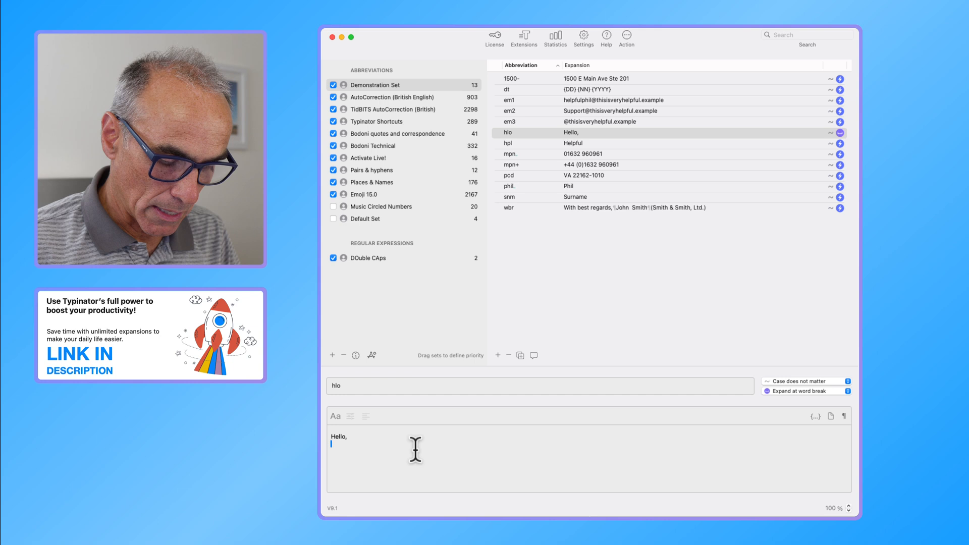
text(How are you?)
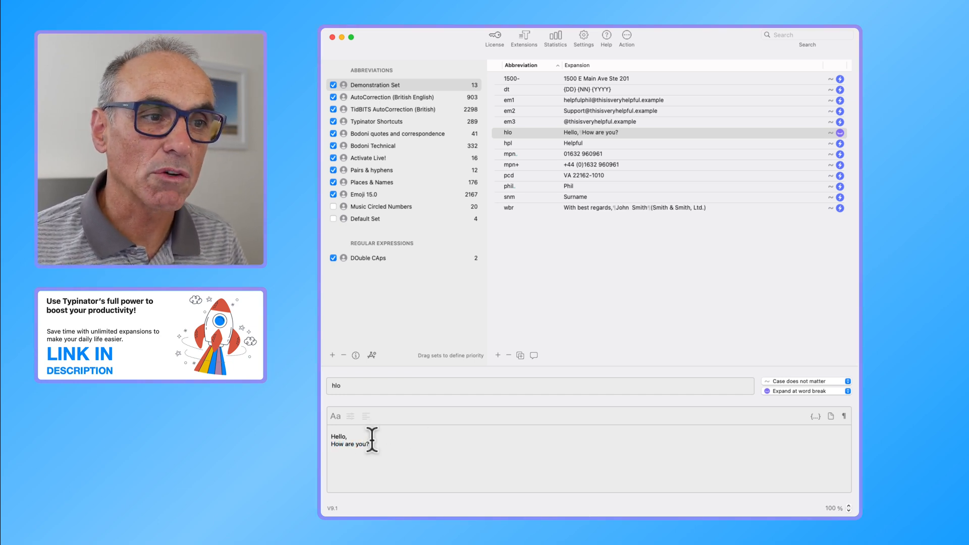
mouse_move(357, 392)
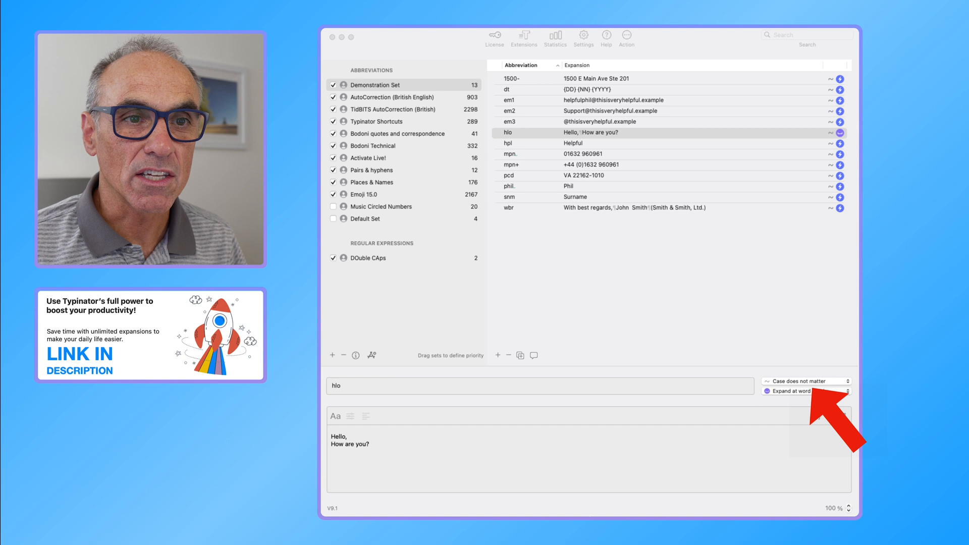
Review the expansion trigger choices for hlo, keeping Expand at word break
click(807, 391)
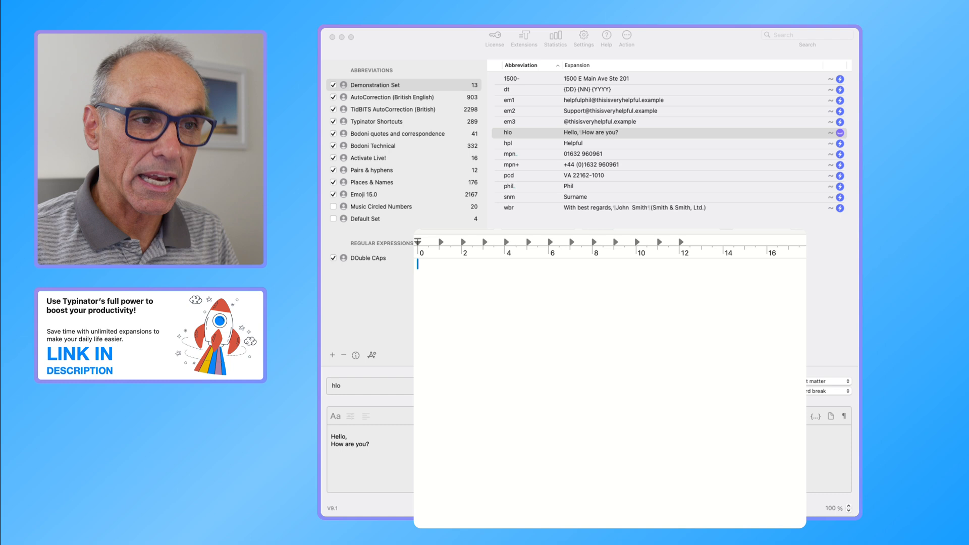
Test hlo in TextEdit, including capitals HLO expanding to 'HELLO, HOW ARE YOU?'
text(hle)
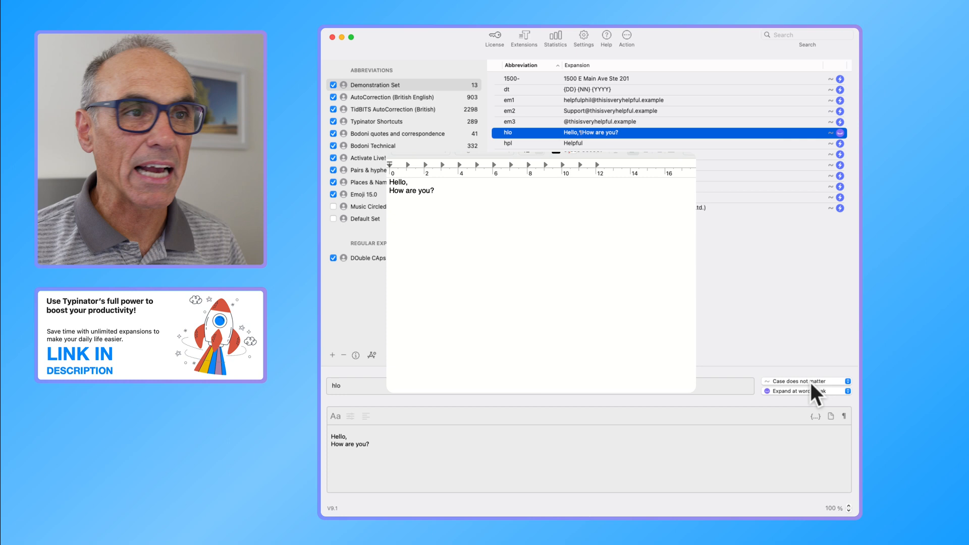
mouse_move(818, 398)
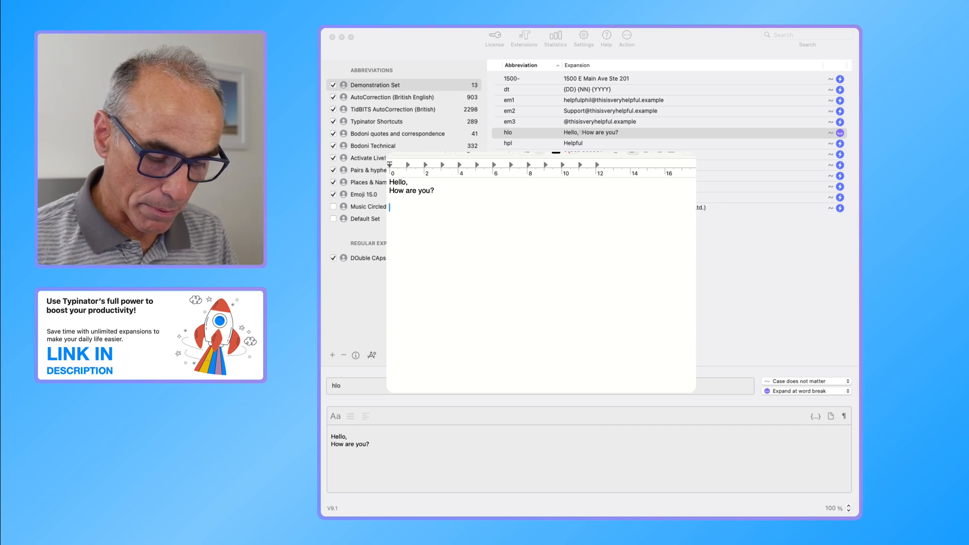
text(H)
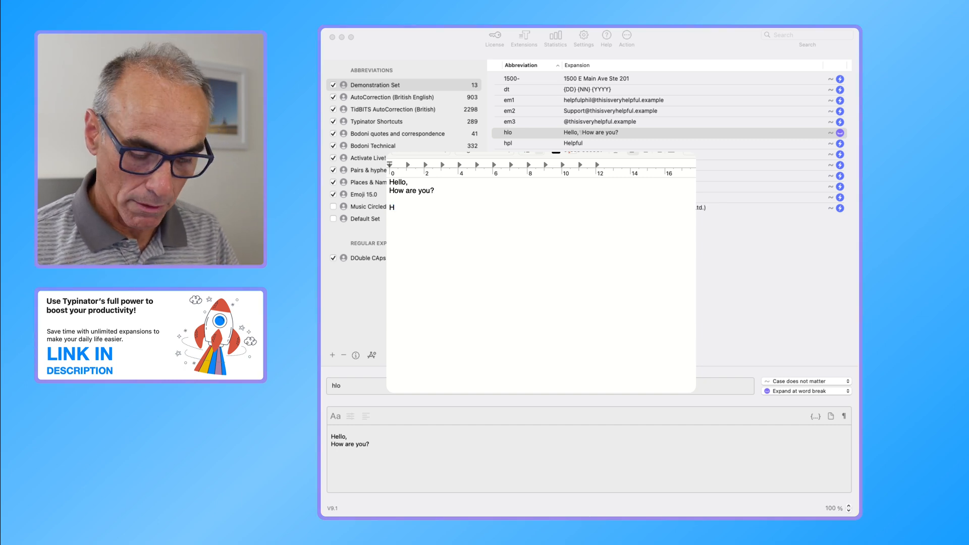
text(L)
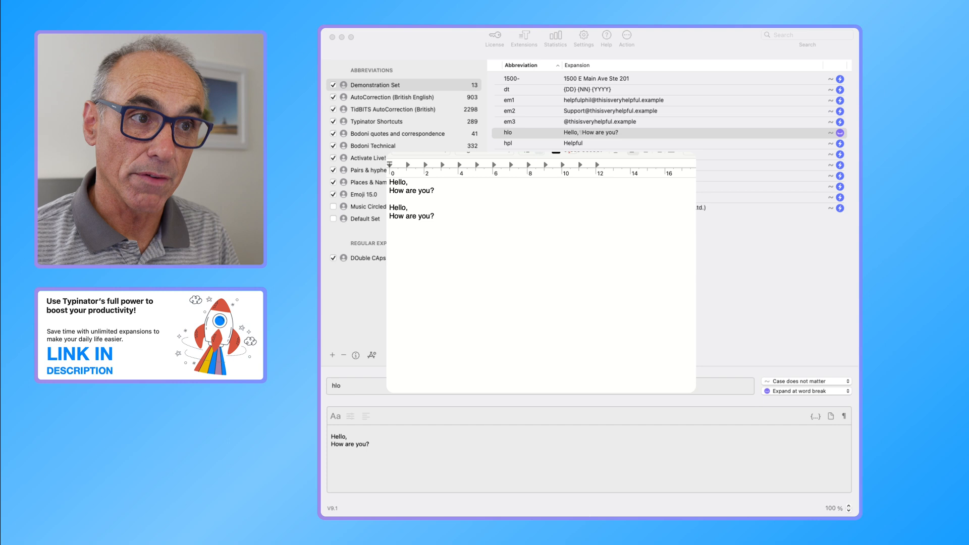
text(HLO)
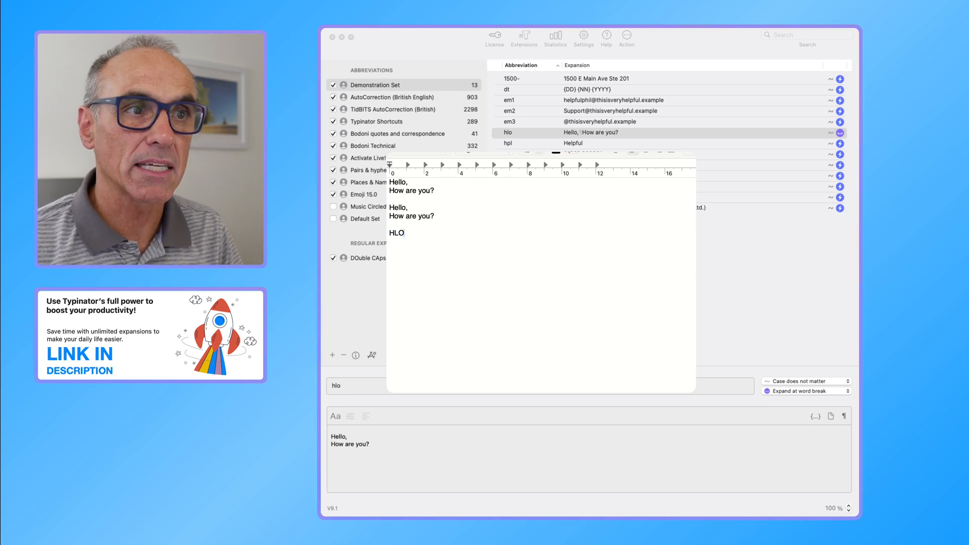
text(HELLO,)
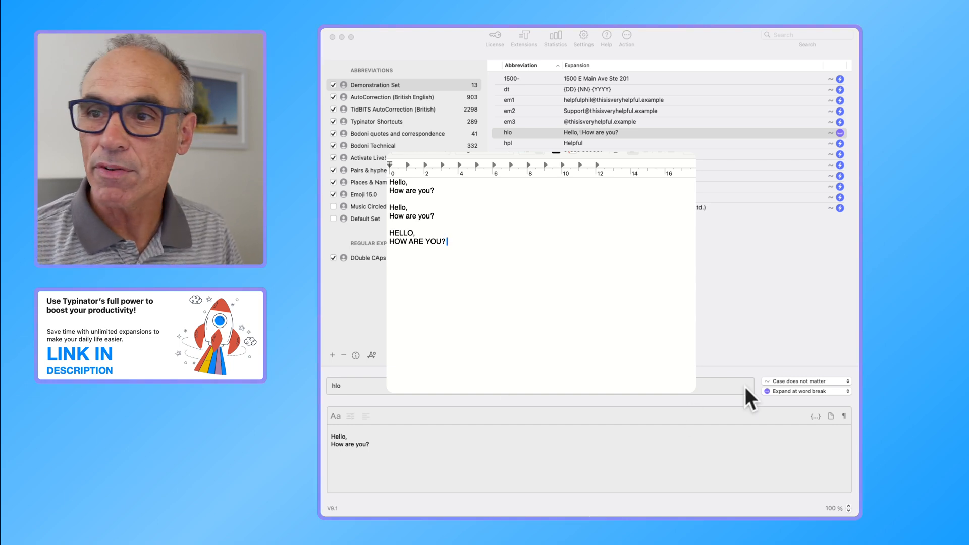
Set hlo to 'Case must match' and test that lowercase hlo expands while HLO does not
click(806, 380)
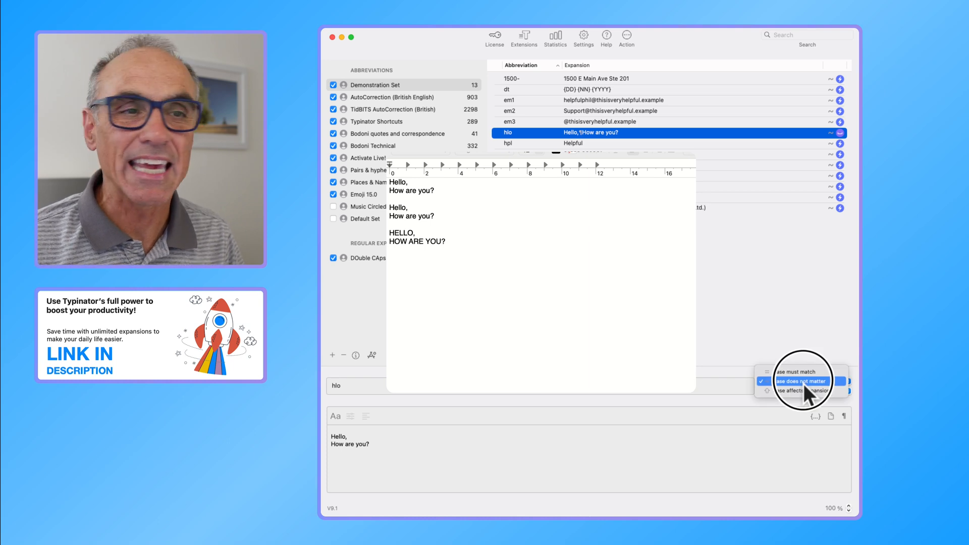
click(801, 381)
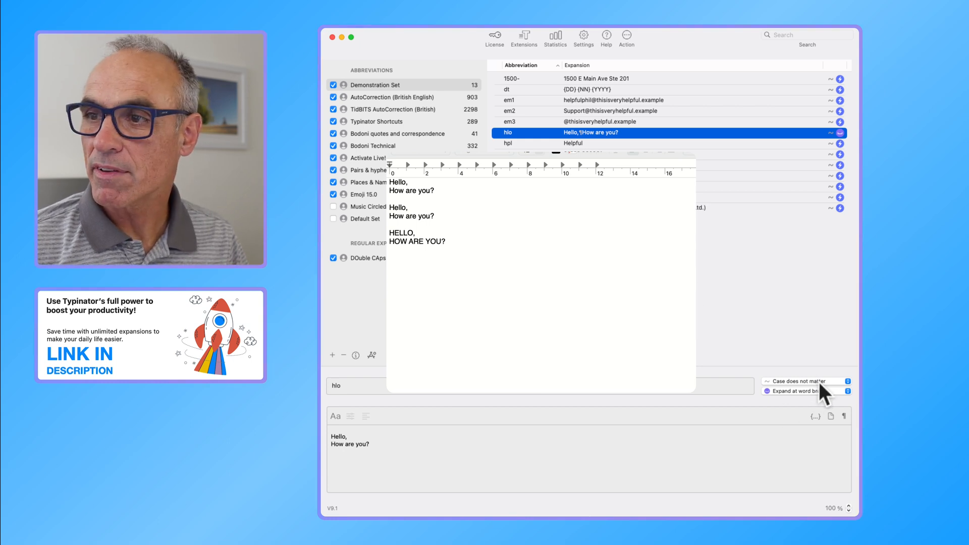
click(804, 380)
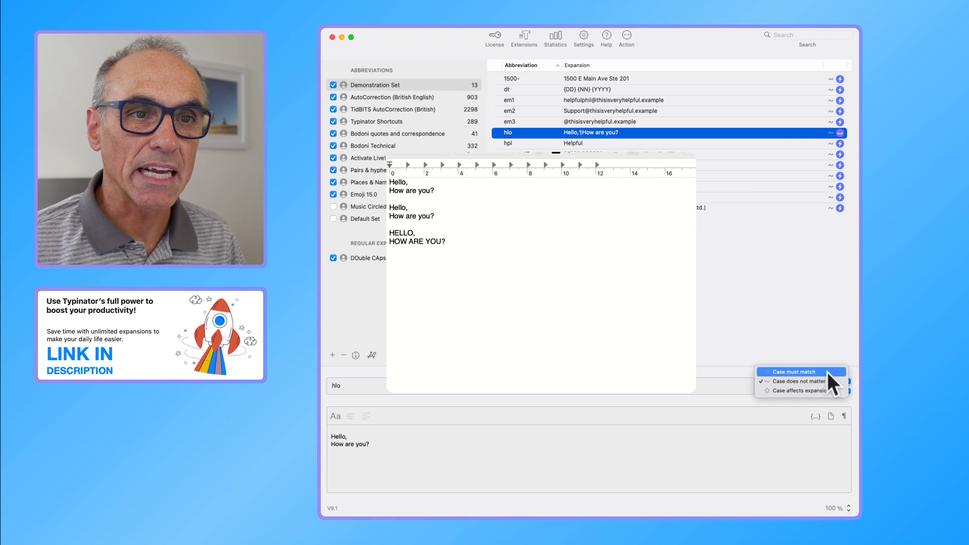
click(793, 372)
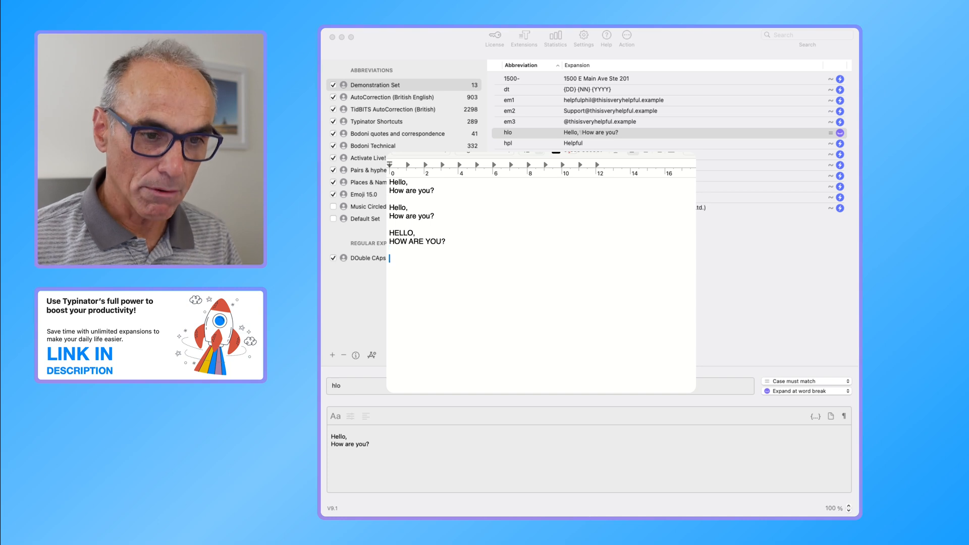
text(hl)
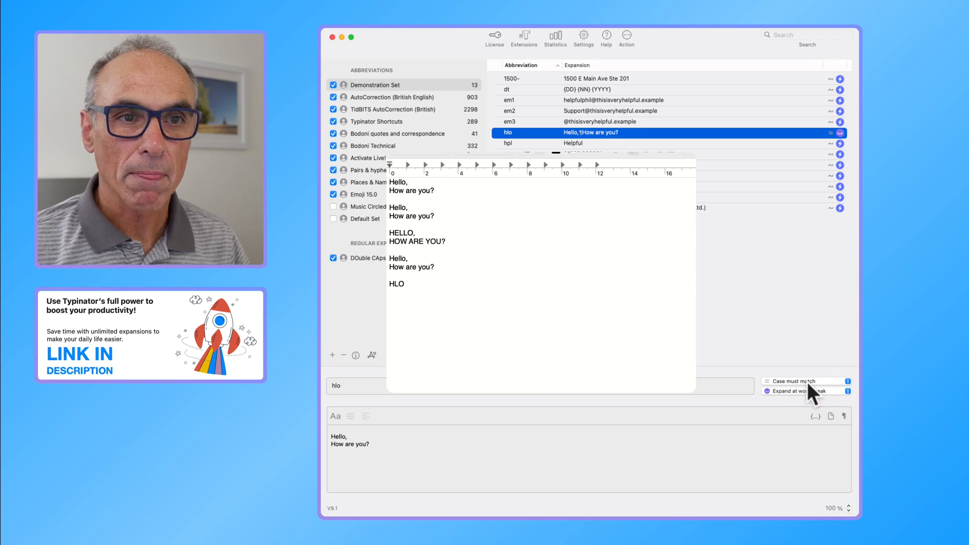
Set hlo to 'Case affects expansion' and test hlo giving 'hello,' and HLO giving 'HELLO, HOW ARE YOU?'
click(804, 380)
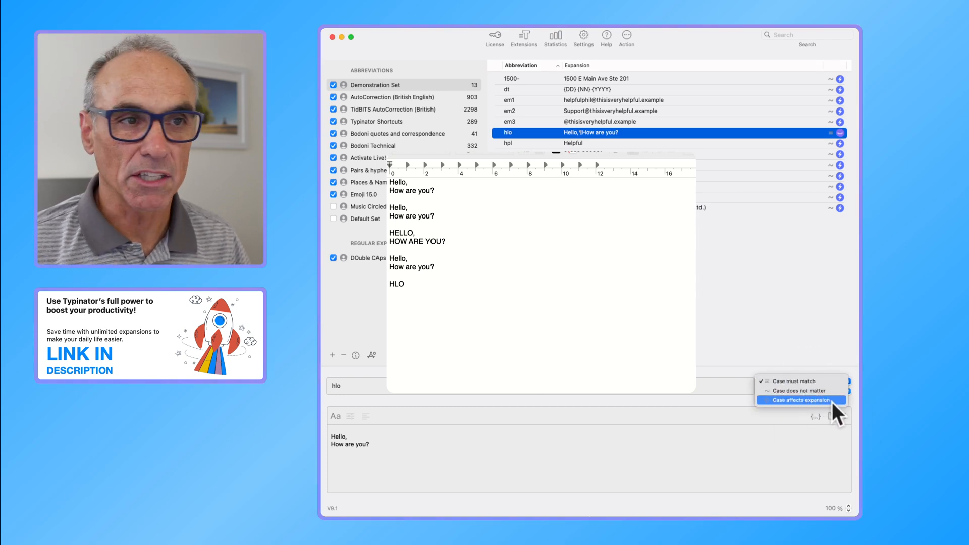
click(799, 400)
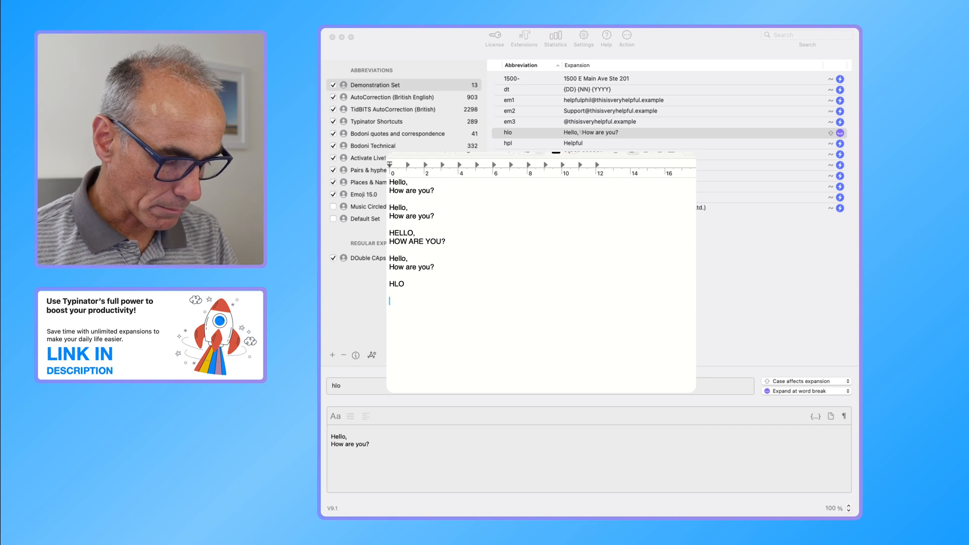
text(hlo)
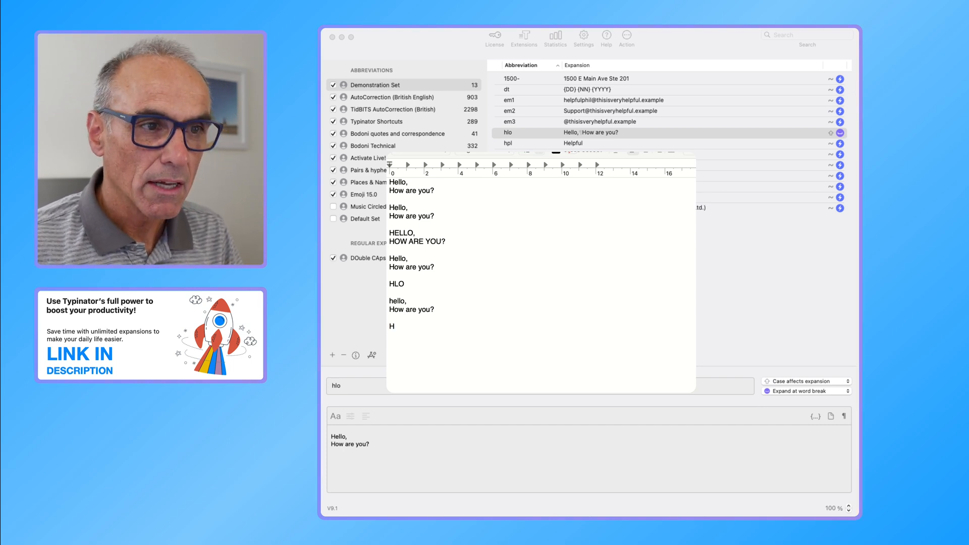
text(LO)
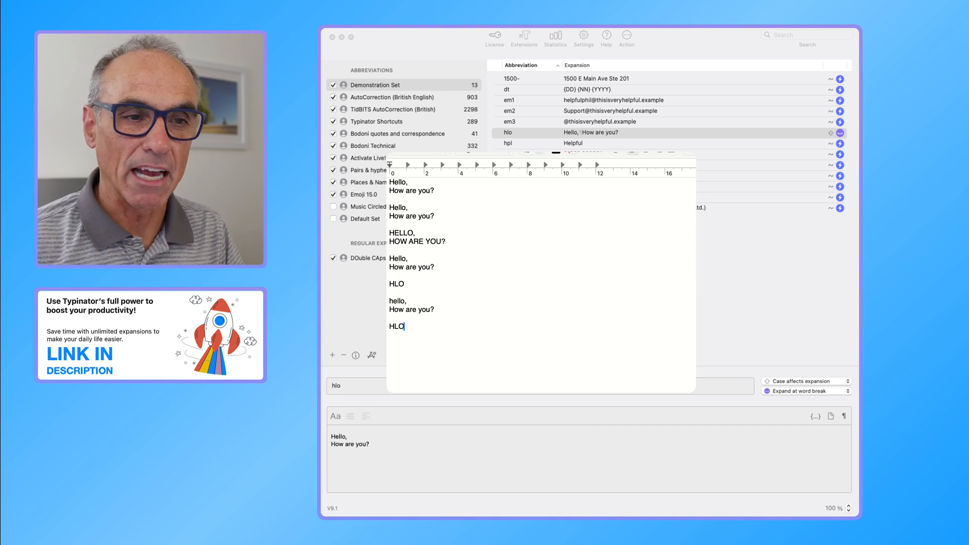
text(HELLO, HOW ARE YOU?)
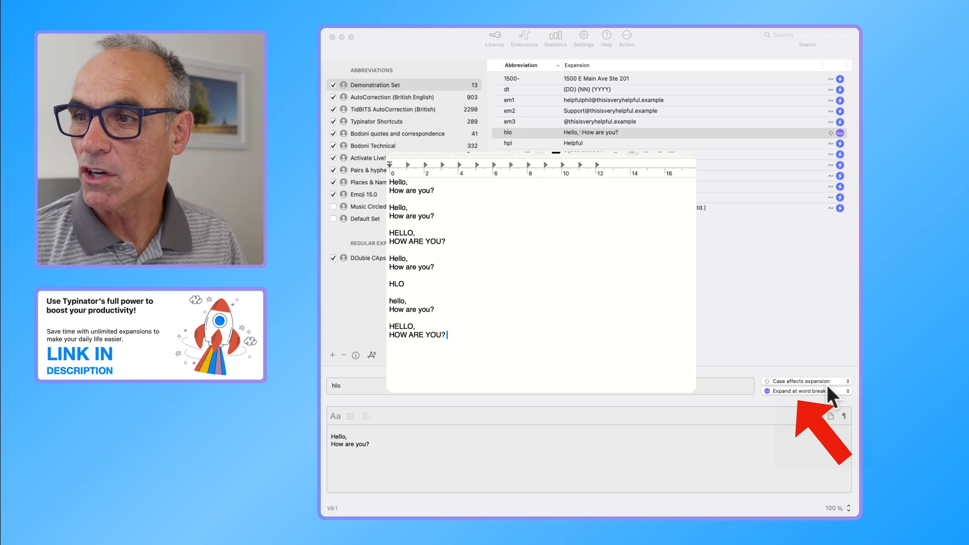
click(803, 381)
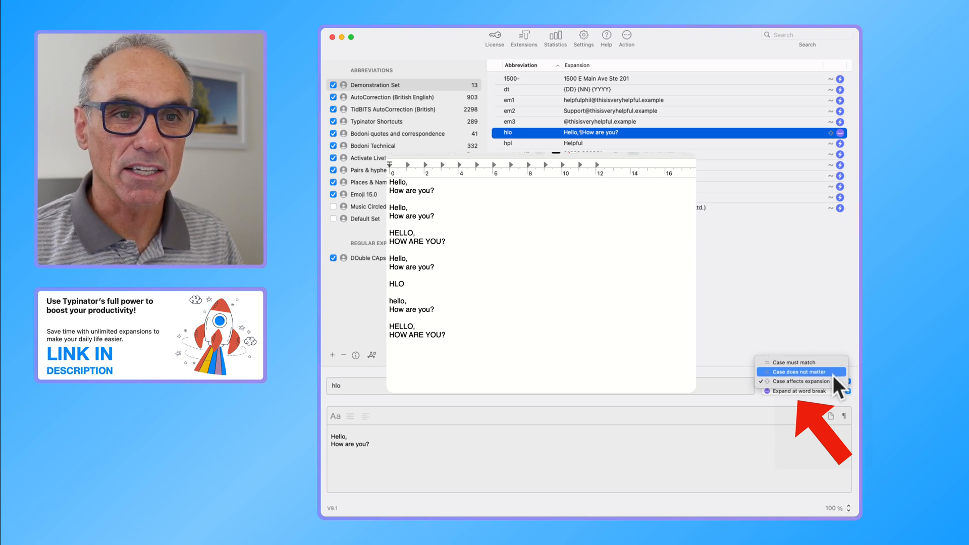
Set hlo back to 'Case does not matter' and test expansion after spaces and punctuation
click(799, 371)
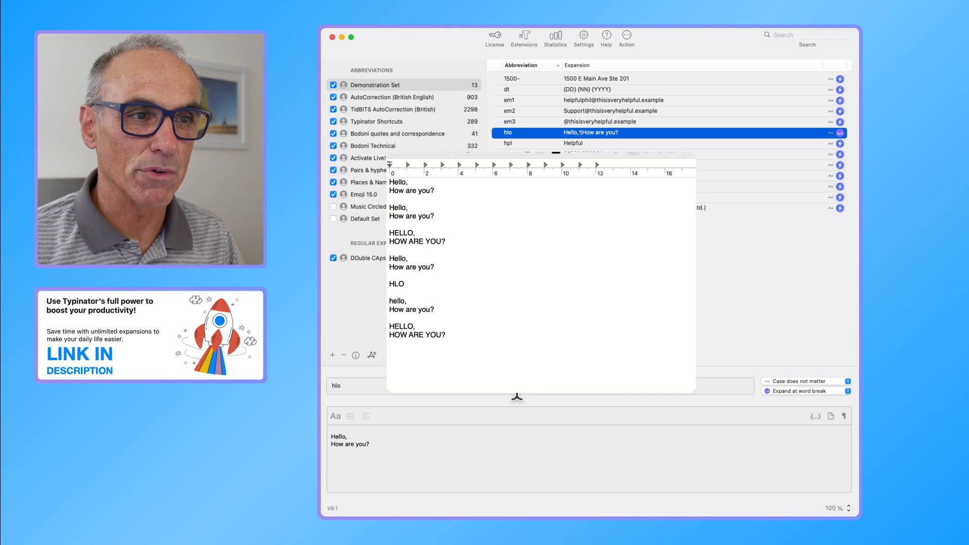
mouse_move(564, 460)
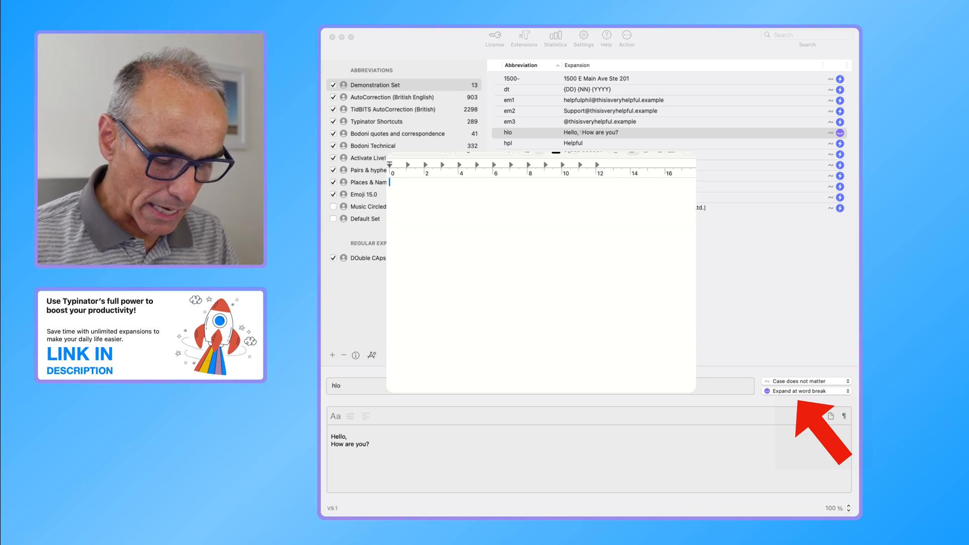
text(hlo)
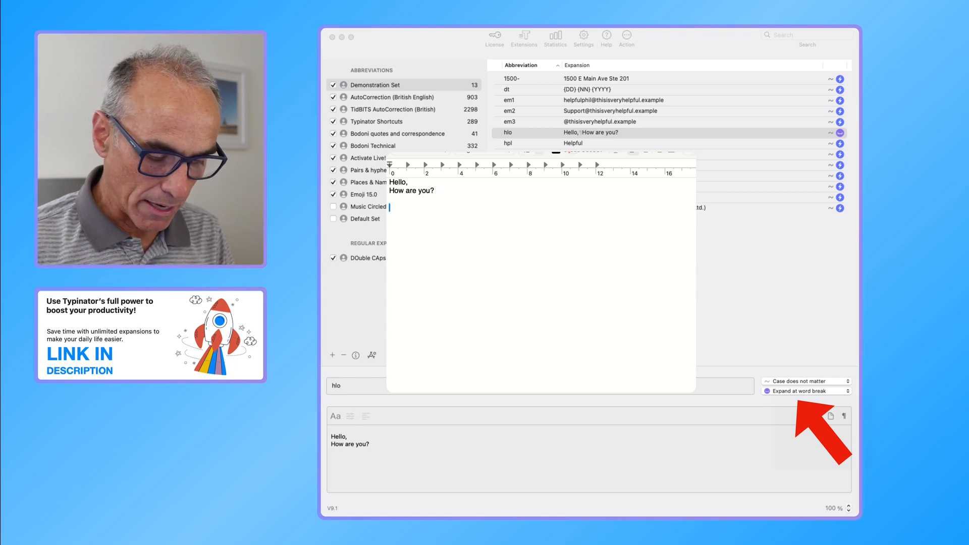
text(hlo)
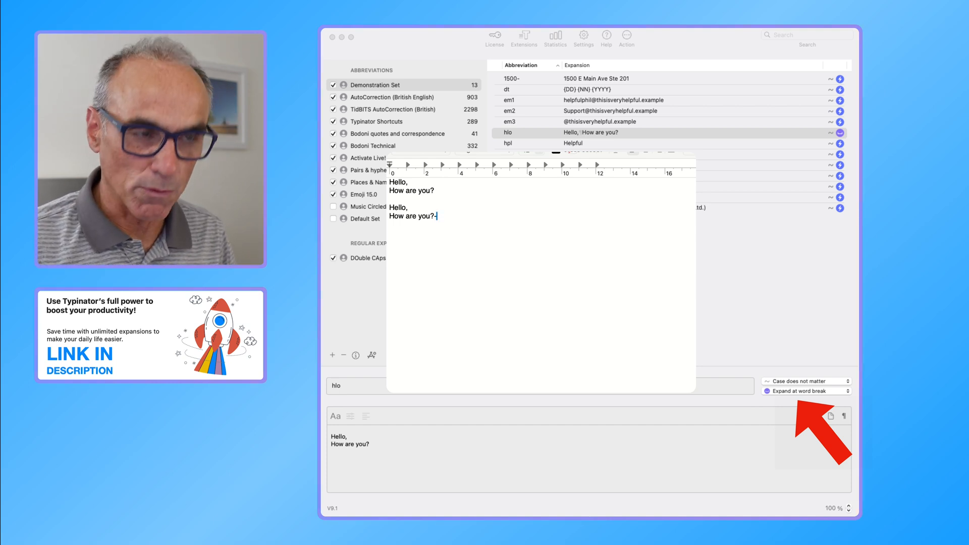
text(hl)
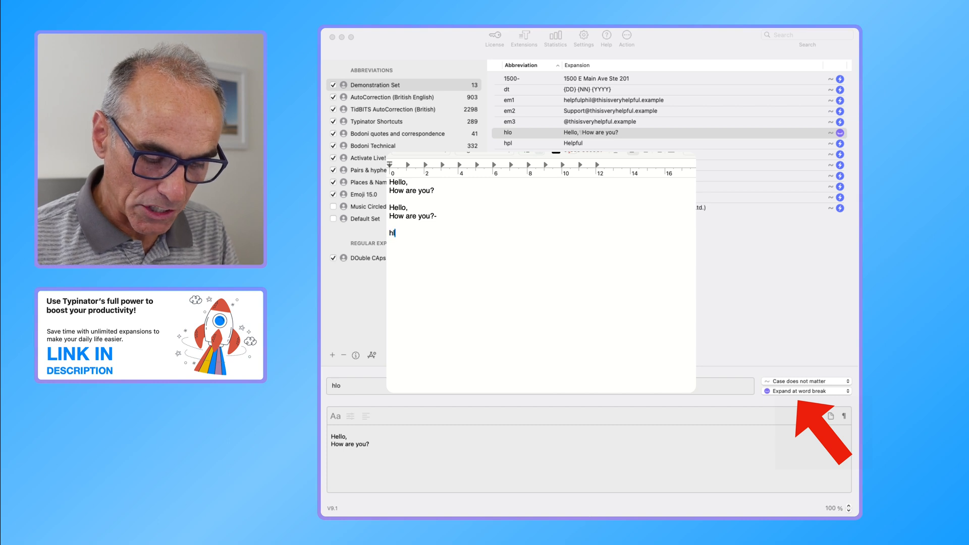
text(o)
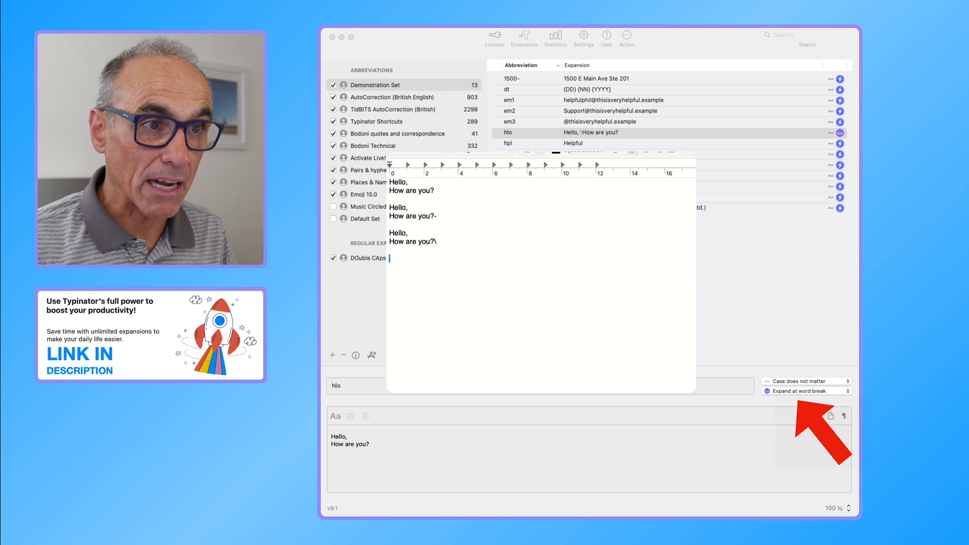
text(hlo)
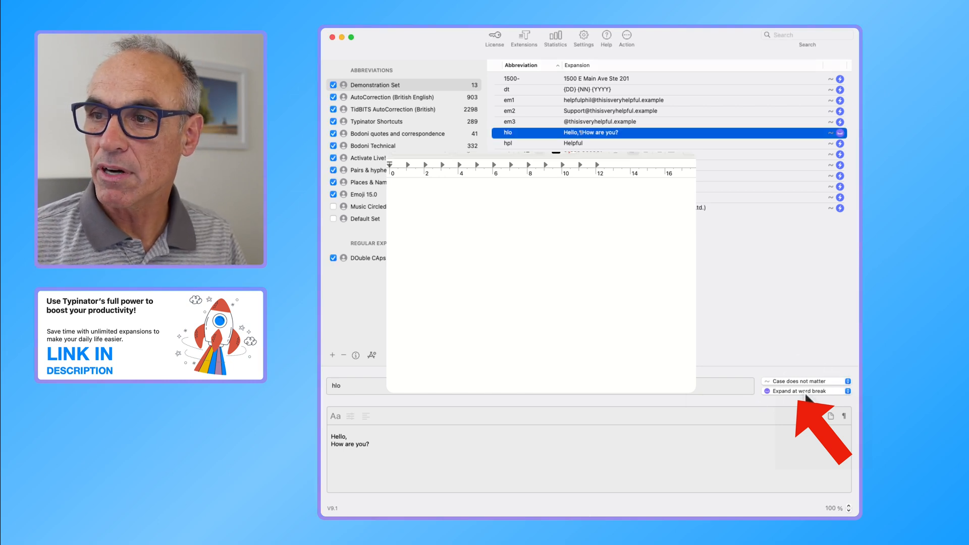
Change hlo's trigger from Expand at word break to Expand on match
click(806, 391)
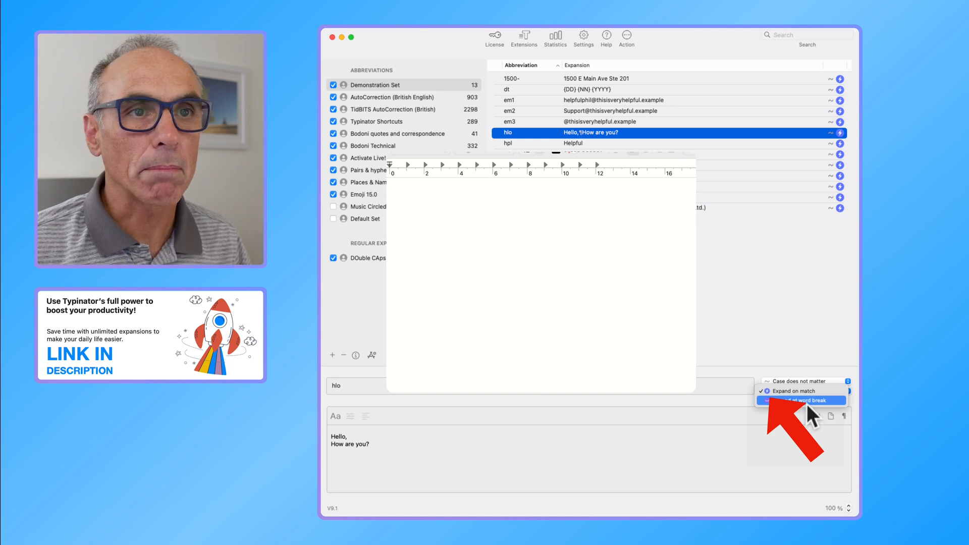
click(797, 401)
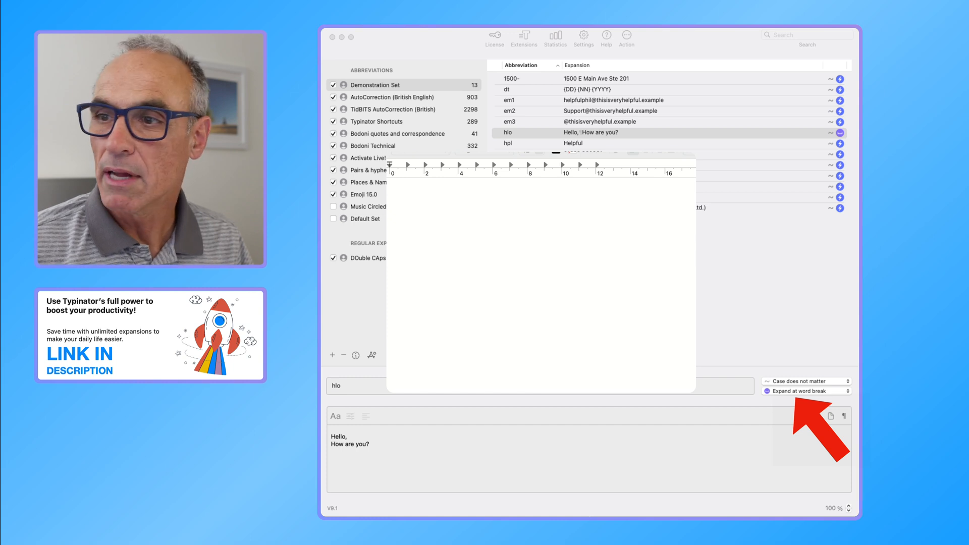
click(806, 390)
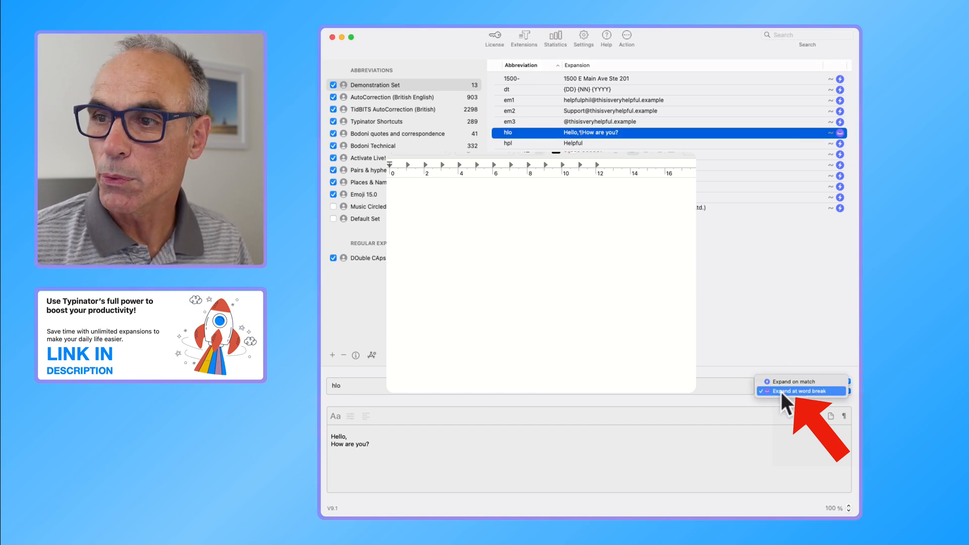
click(800, 391)
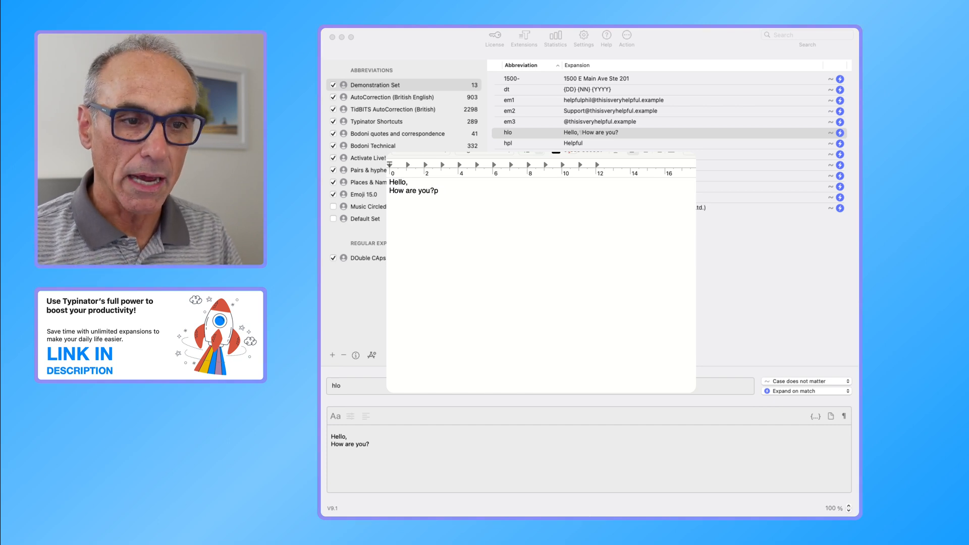
Remove the stray letter and test hlo expanding instantly without a trailing space
key(Backspace)
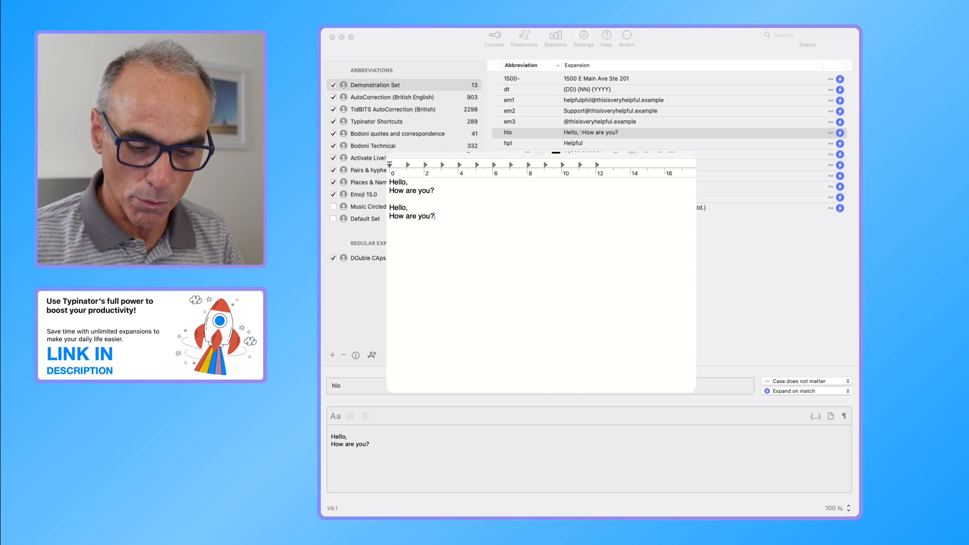
text(hl)
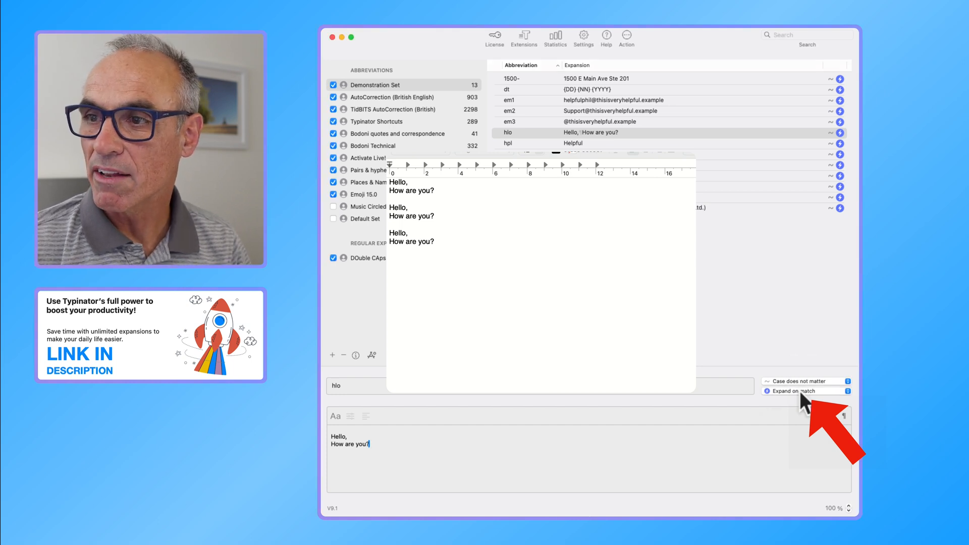
click(800, 390)
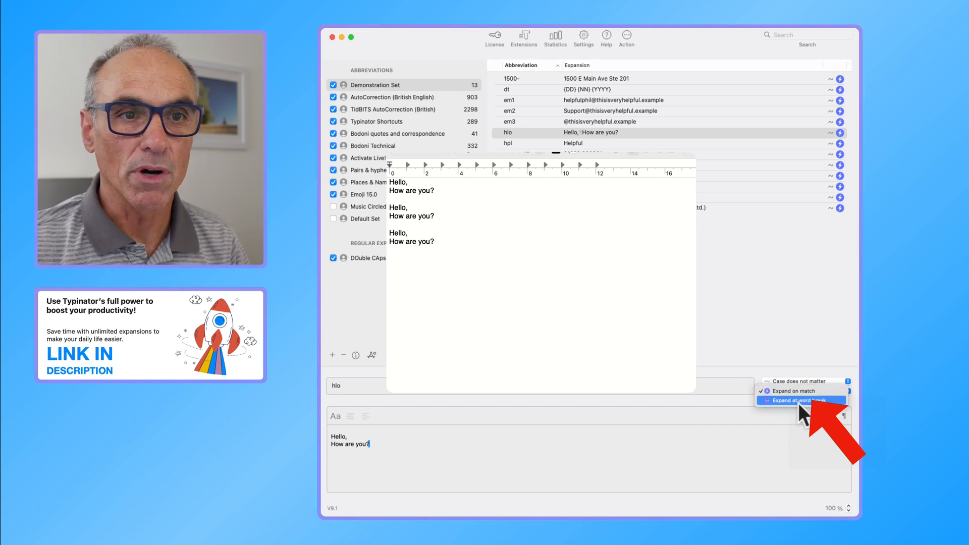
click(800, 401)
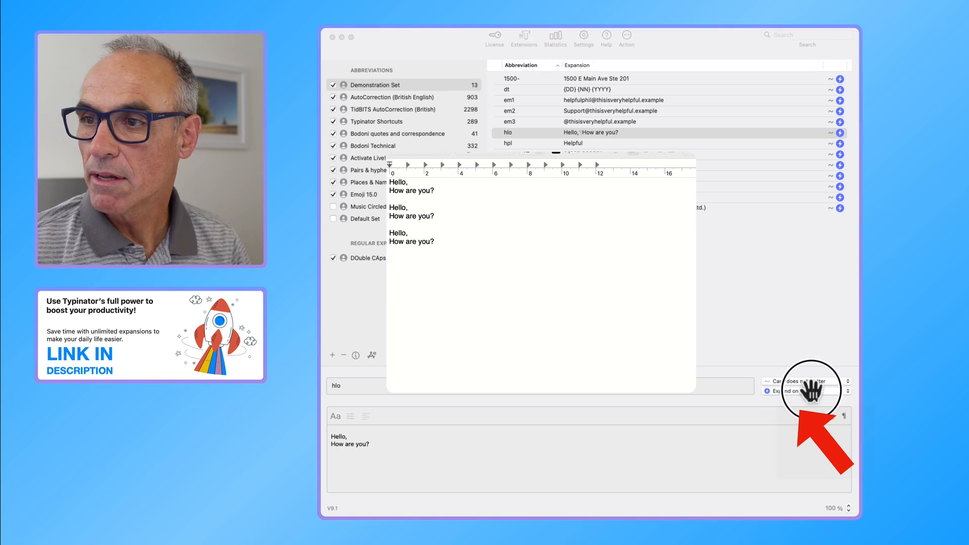
click(804, 382)
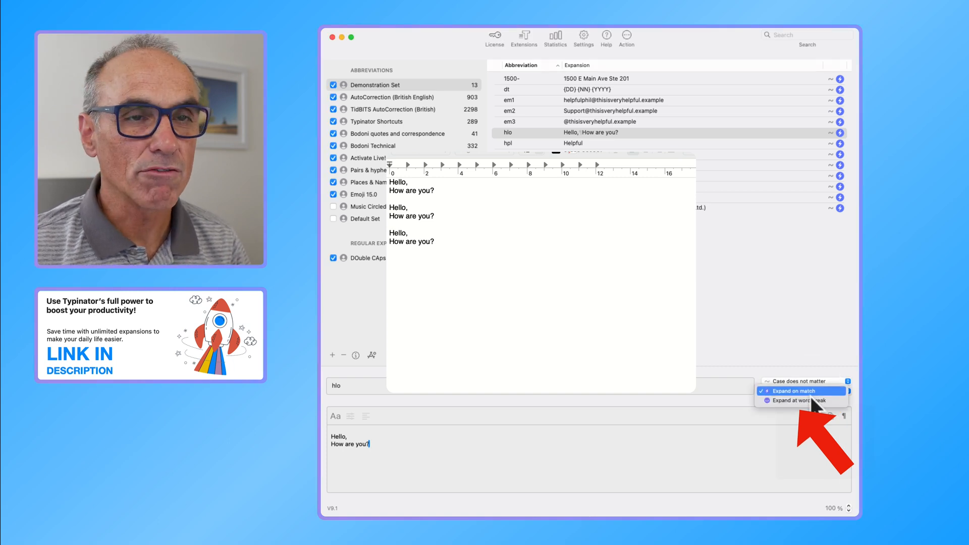